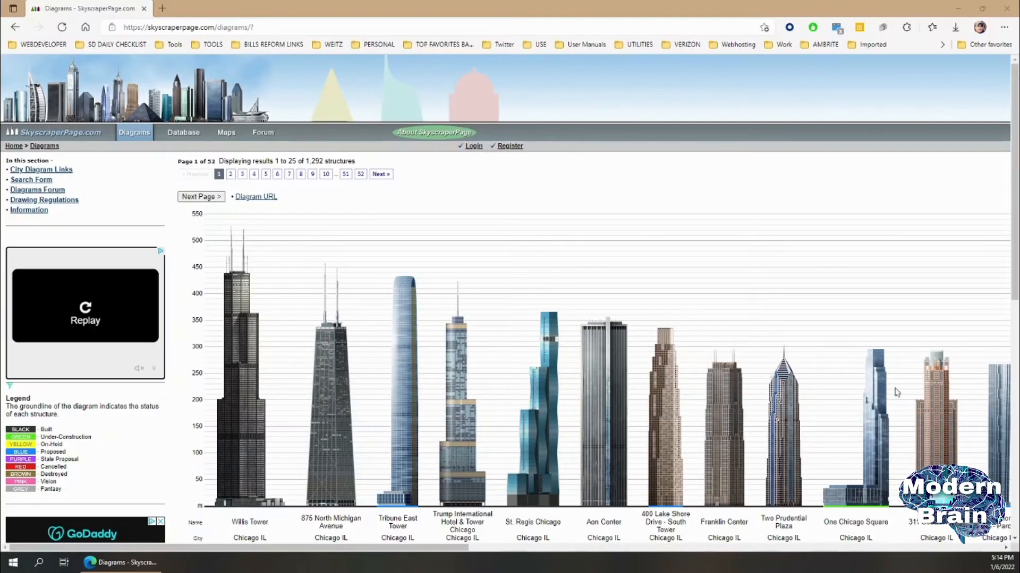
mouse_move(881, 387)
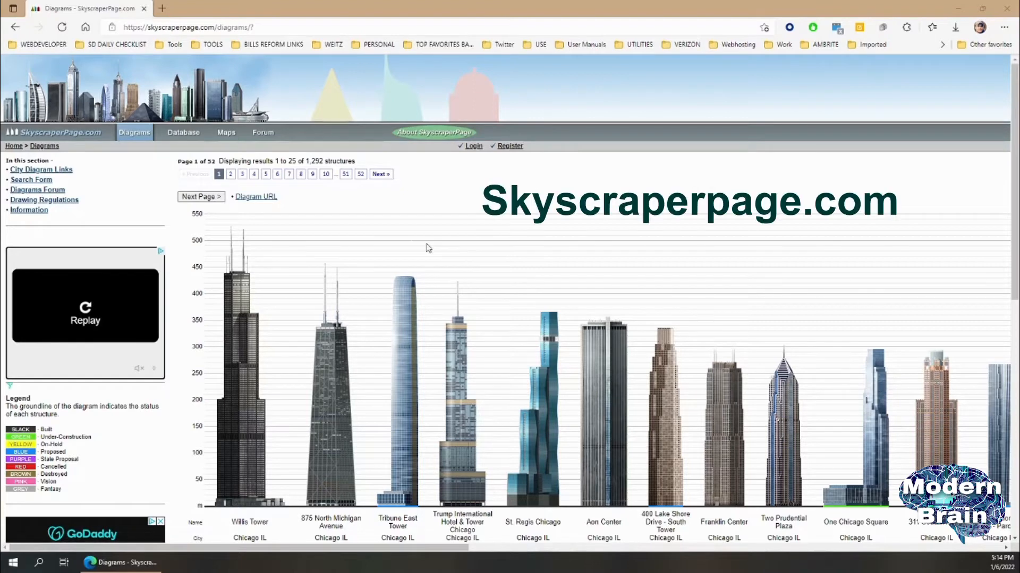
mouse_move(325, 236)
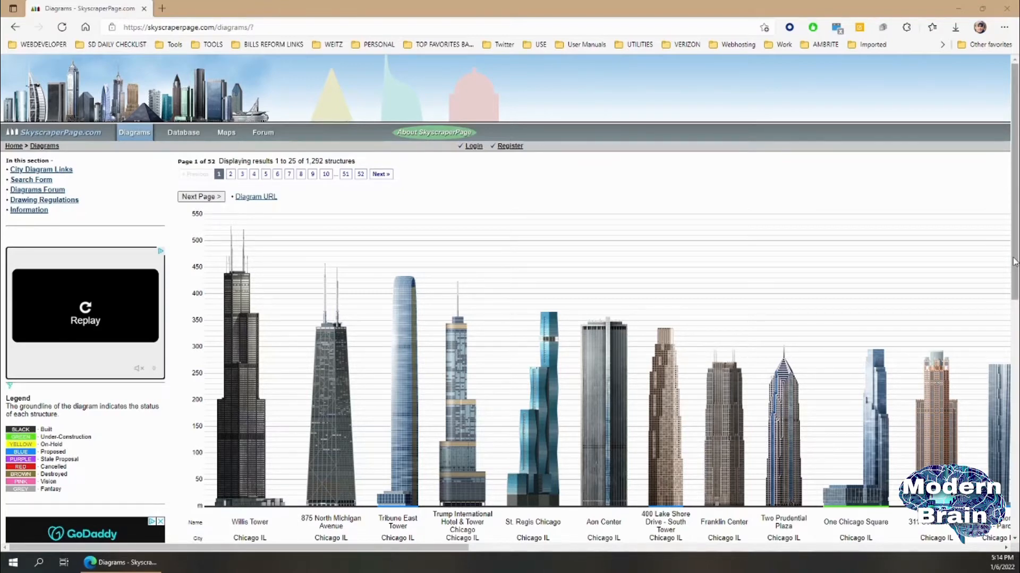
mouse_move(670, 5)
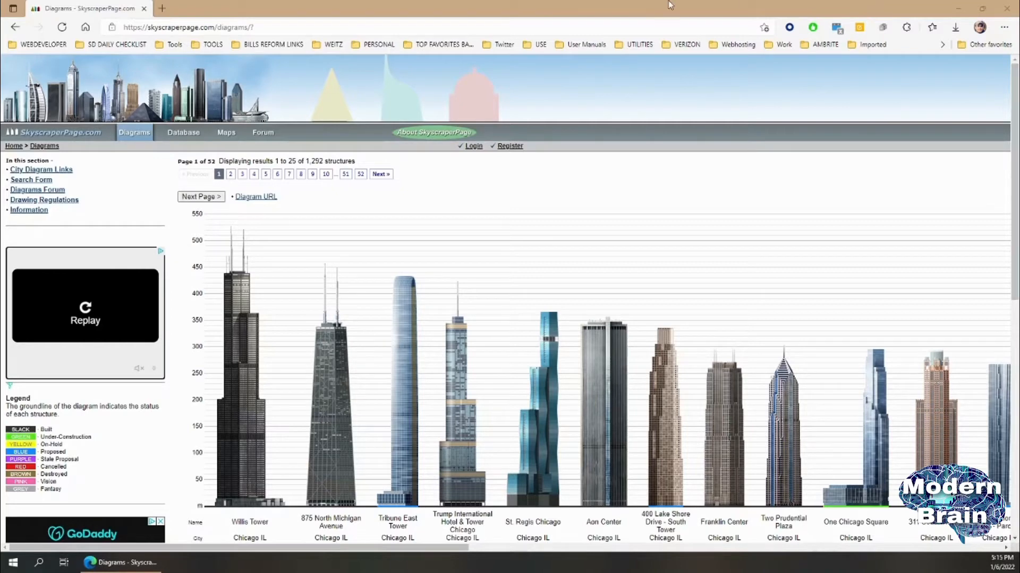
mouse_move(544, 274)
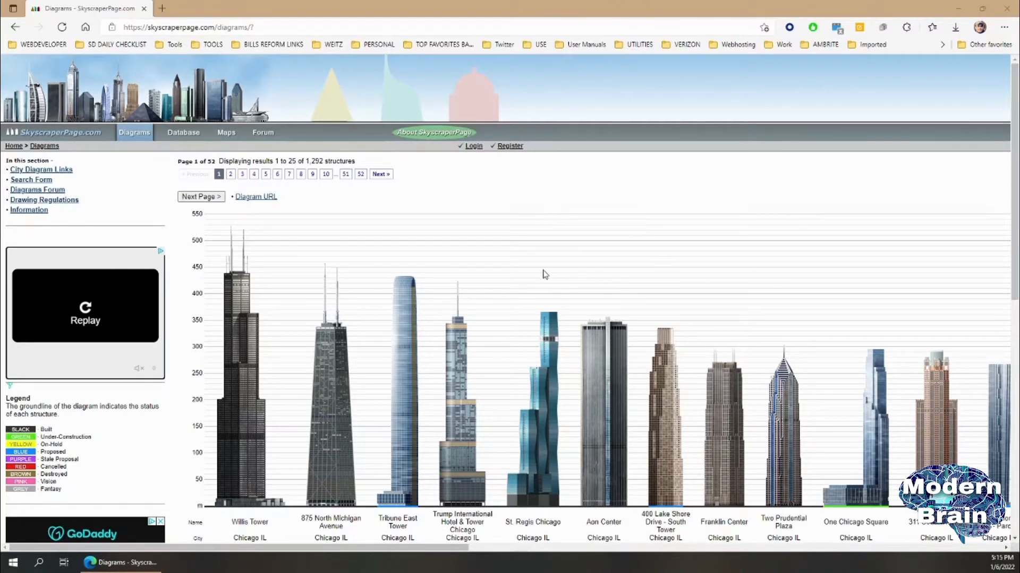
mouse_move(579, 363)
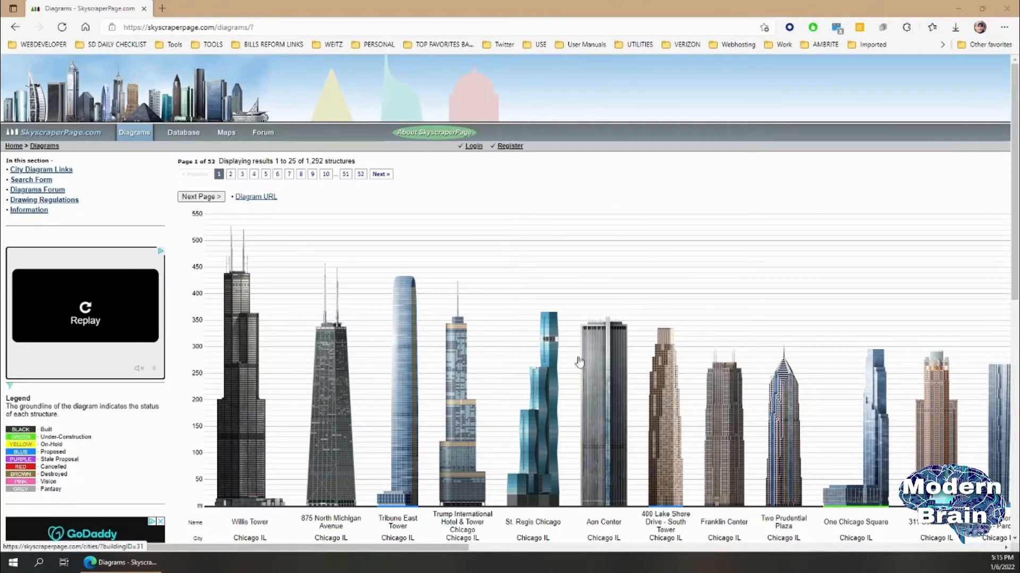
mouse_move(546, 294)
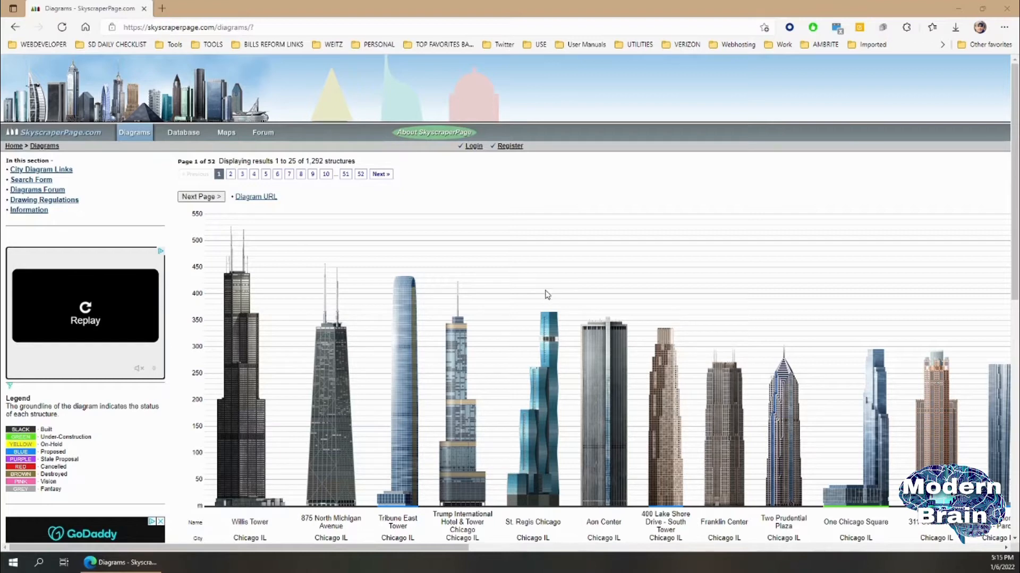
mouse_move(538, 289)
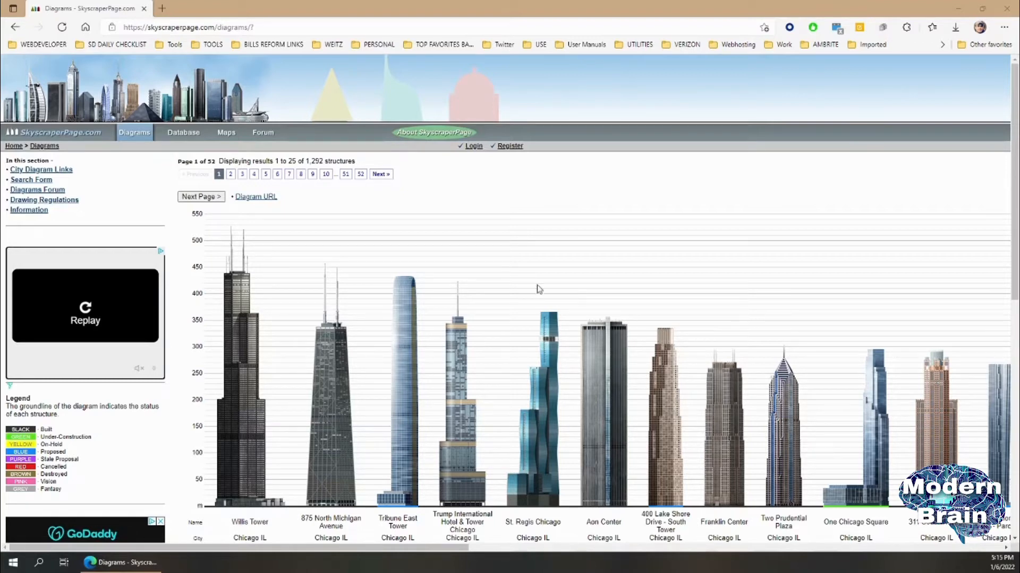
mouse_move(389, 334)
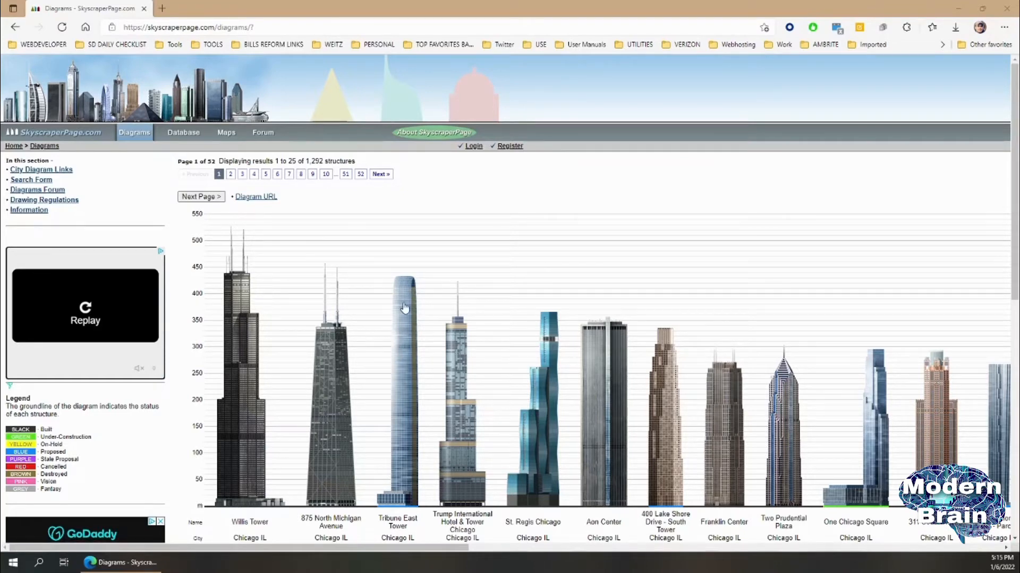
Step: Bring up options on the Tribune East Tower image, maximize Paint, draw a test line and return to the browser
right_click(403, 308)
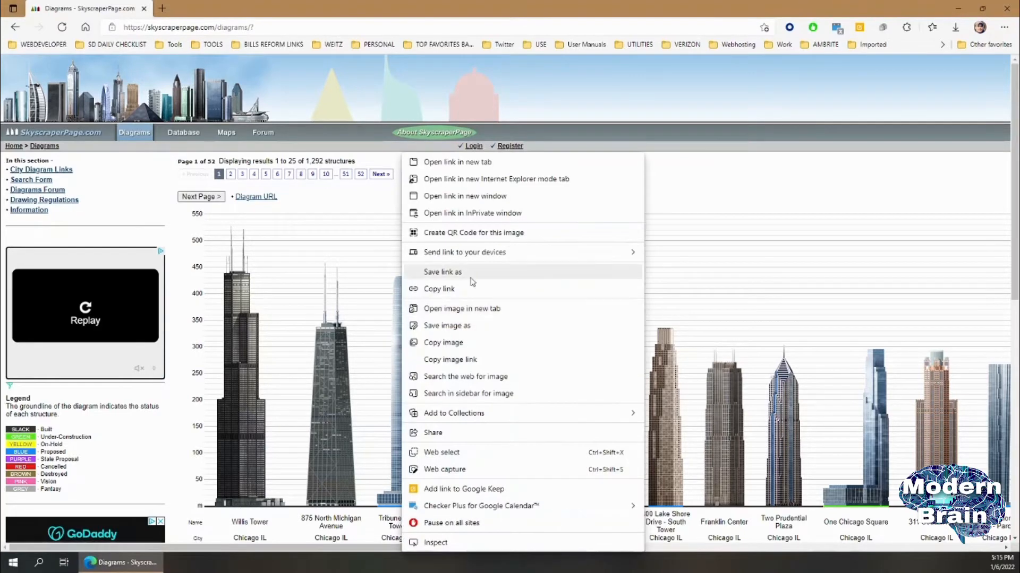
mouse_move(492, 343)
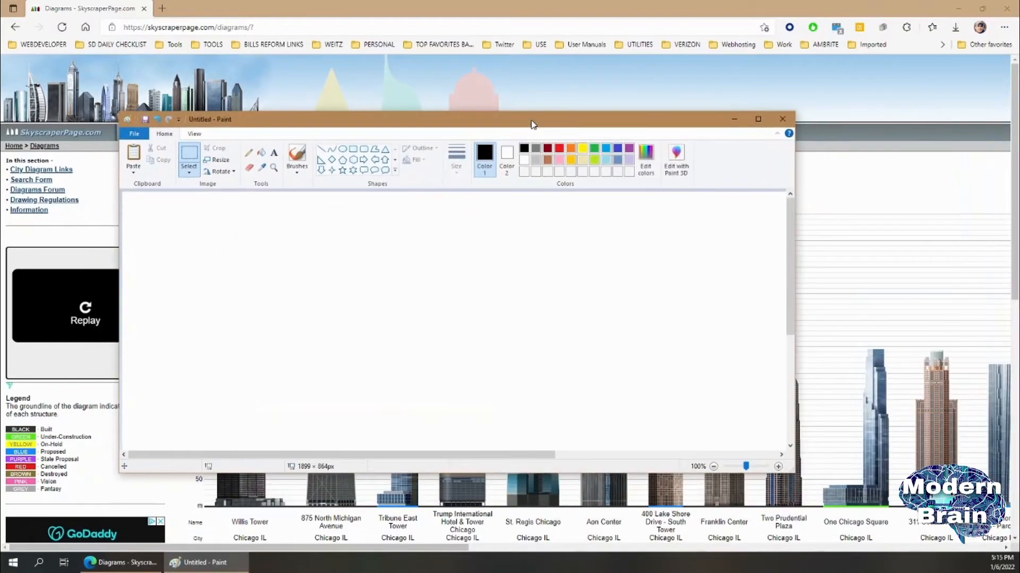
left_click(757, 119)
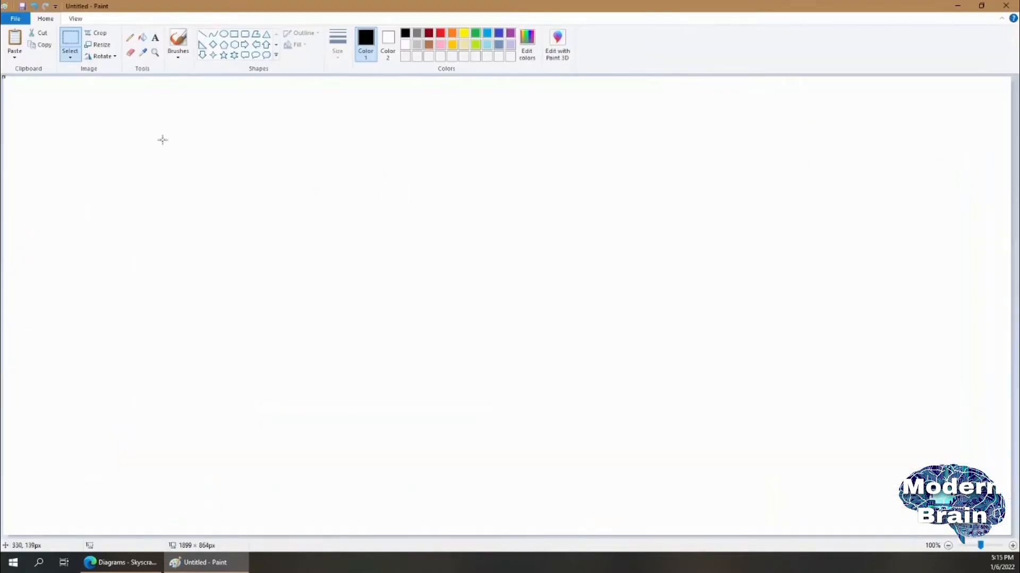
mouse_move(33, 94)
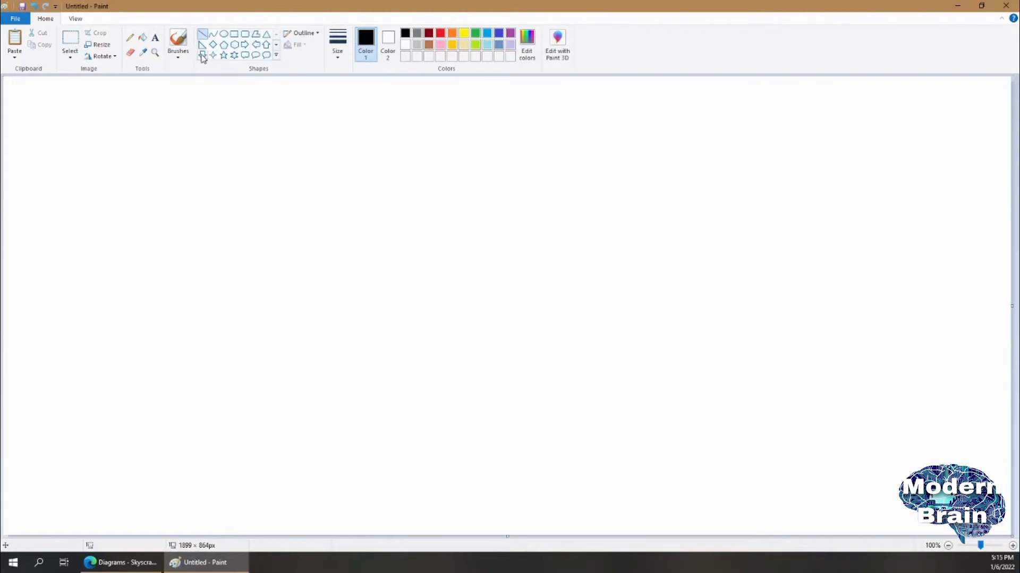
left_click_drag(2, 77, 150, 138)
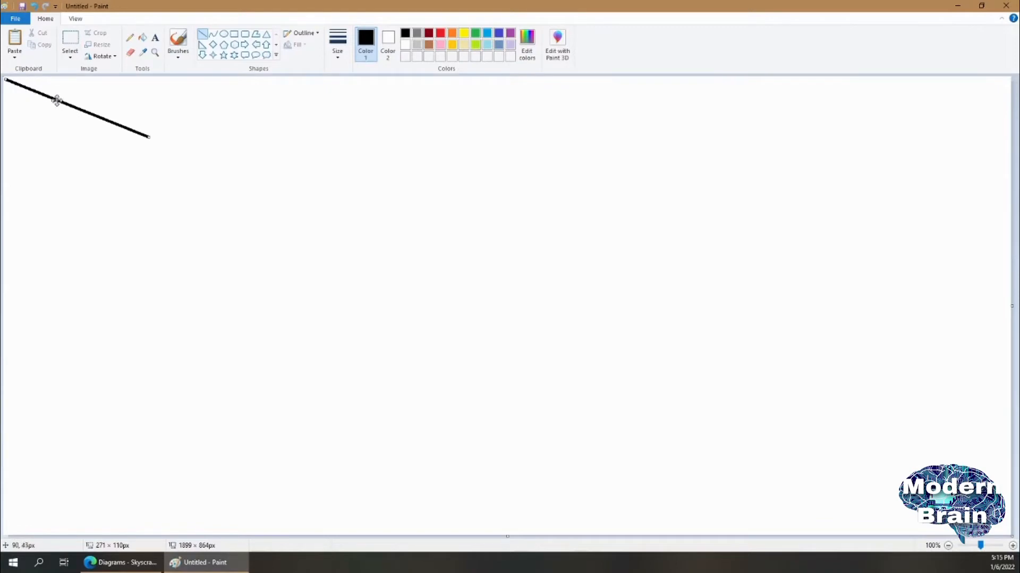
left_click(120, 563)
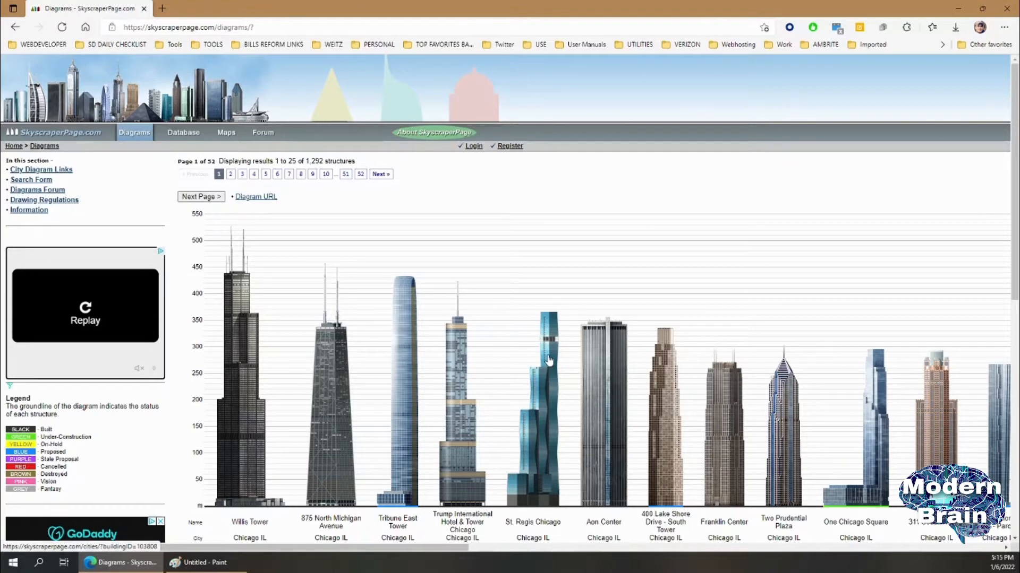
mouse_move(552, 356)
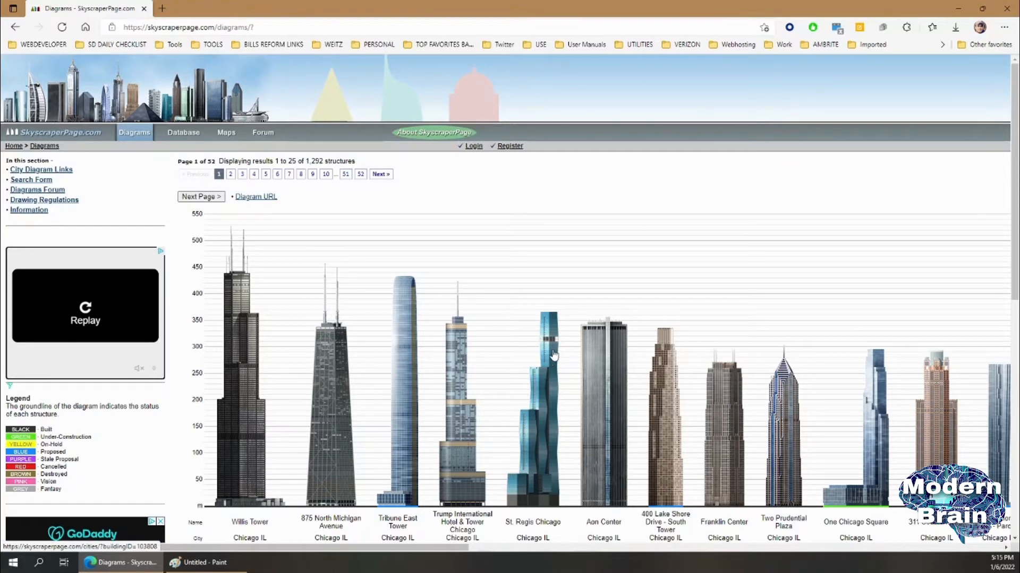
mouse_move(415, 305)
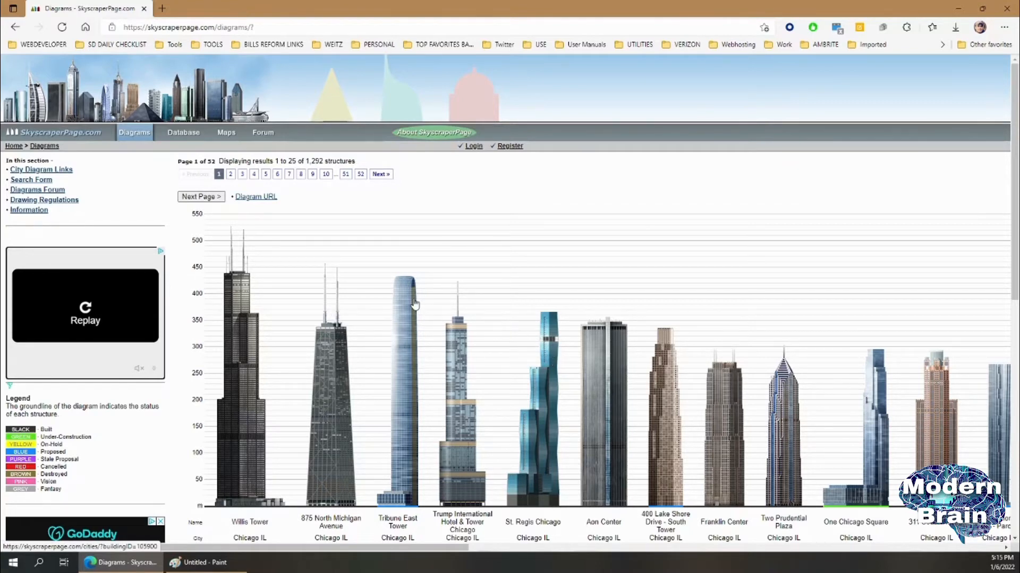
mouse_move(356, 381)
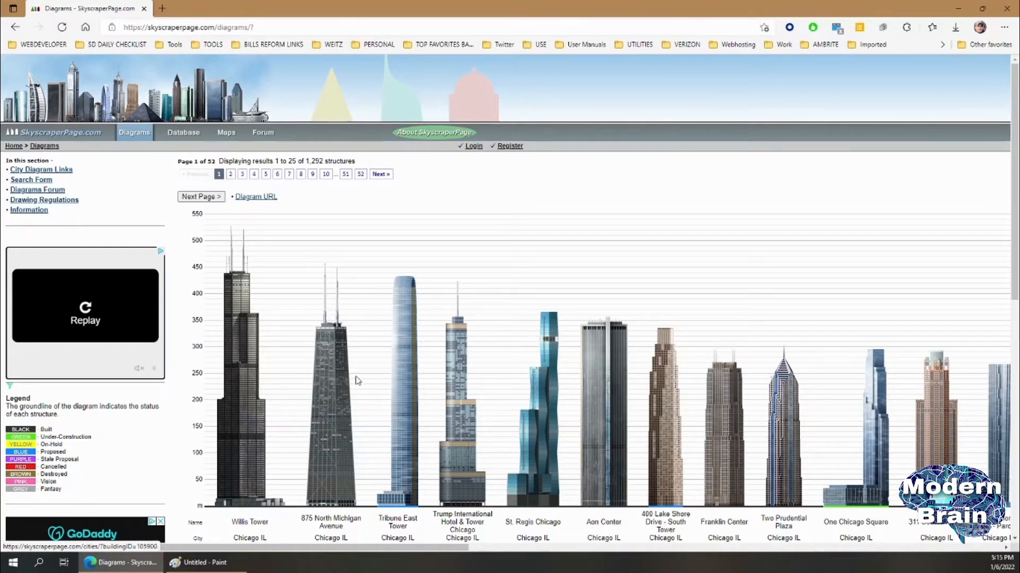
mouse_move(437, 344)
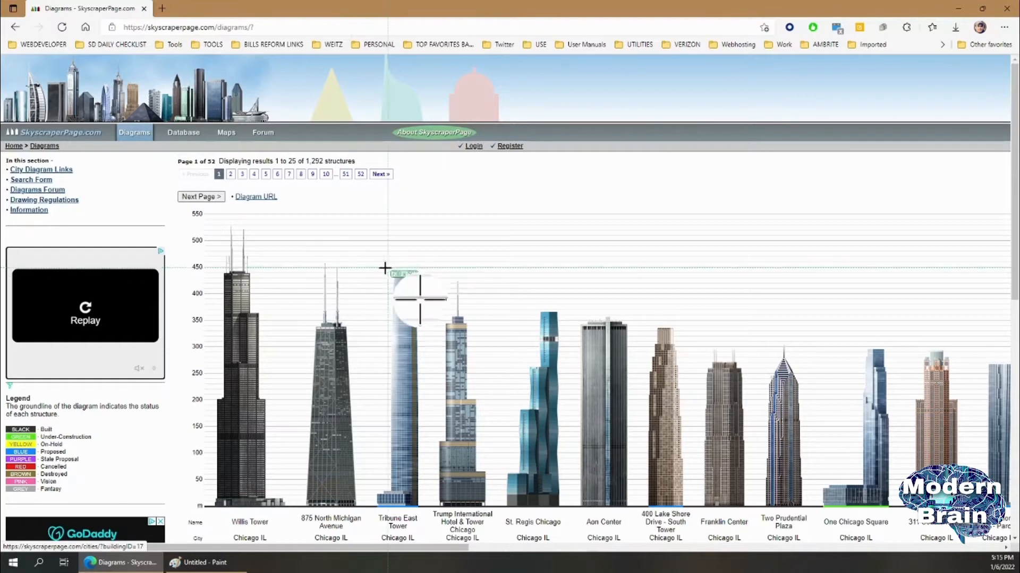
mouse_move(426, 514)
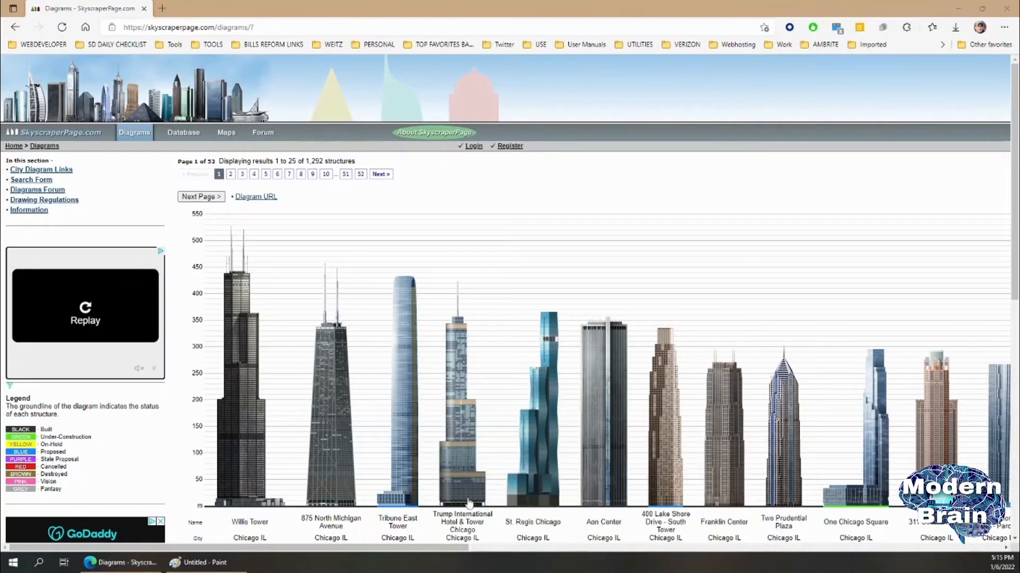
Step: Paste the Tribune East Tower diagram and move it to the canvas bottom centre
left_click(197, 563)
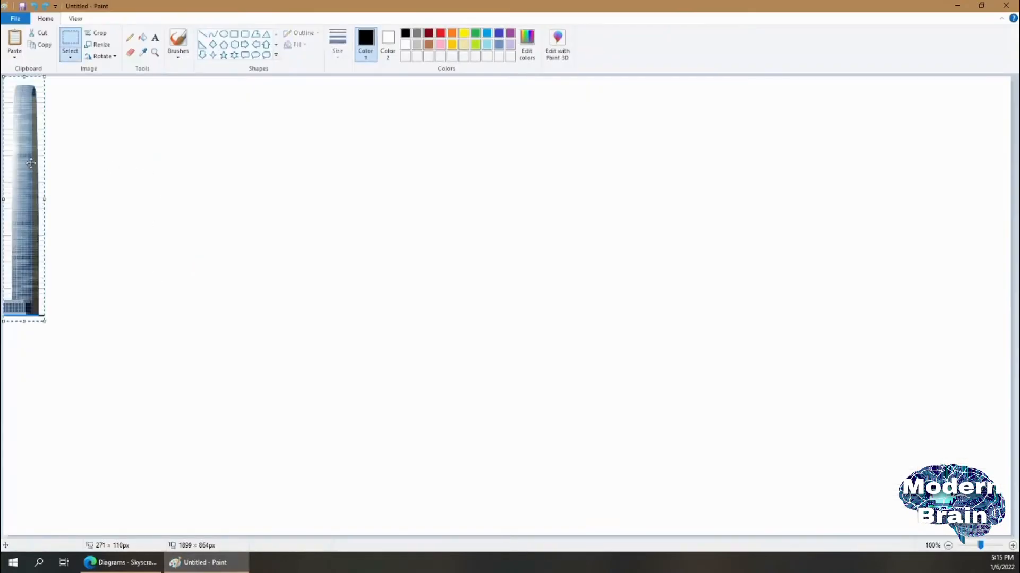
left_click_drag(24, 196, 357, 283)
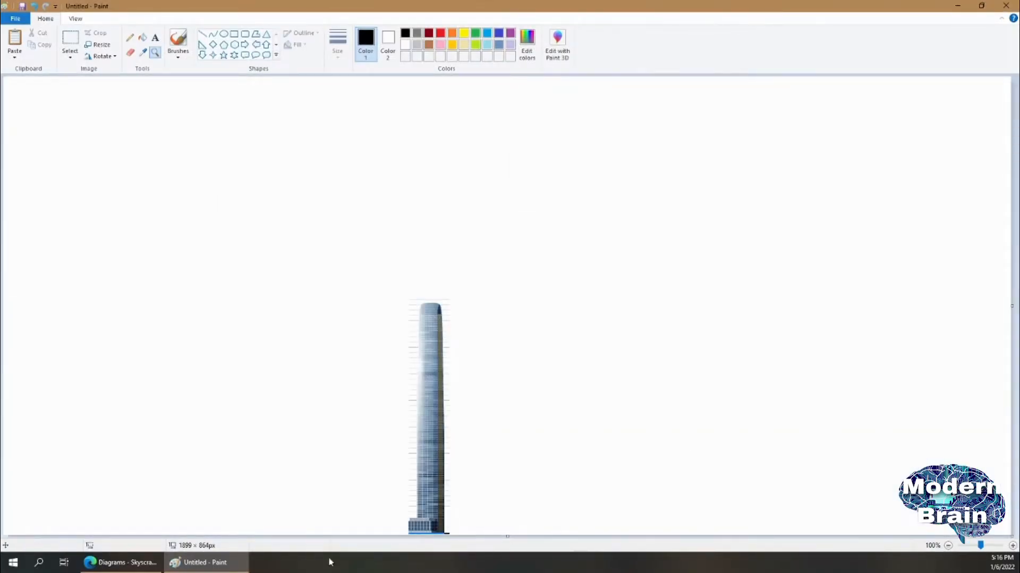
Step: Return to the Willis Tower page and inspect the drawing's markup to find image ID 103005
left_click(120, 563)
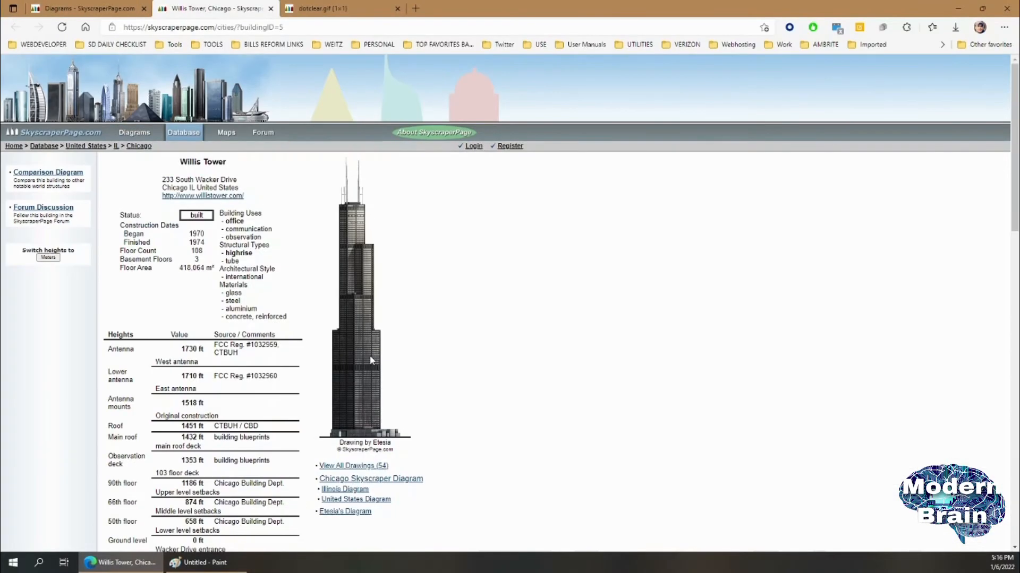
mouse_move(364, 357)
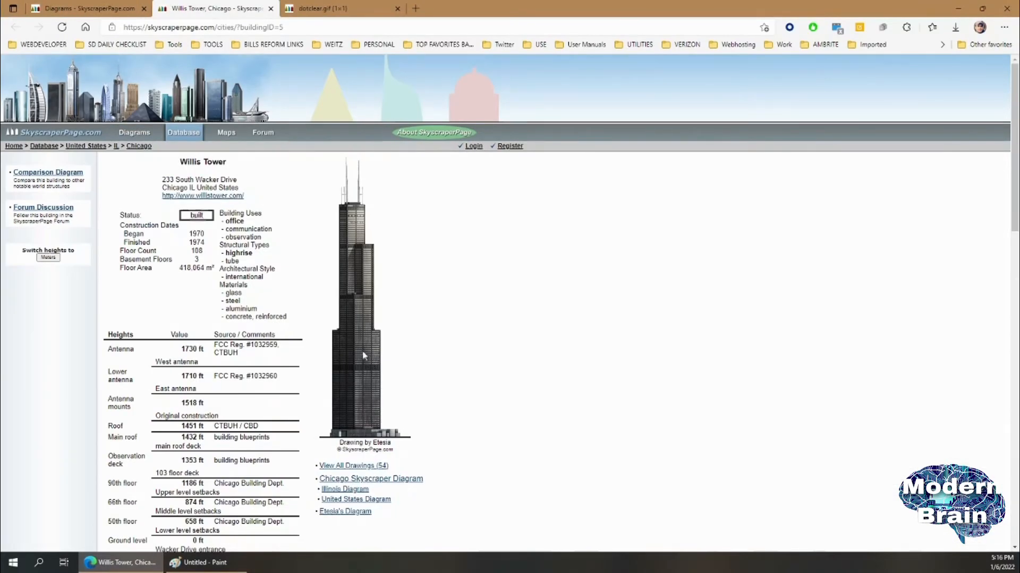
right_click(364, 355)
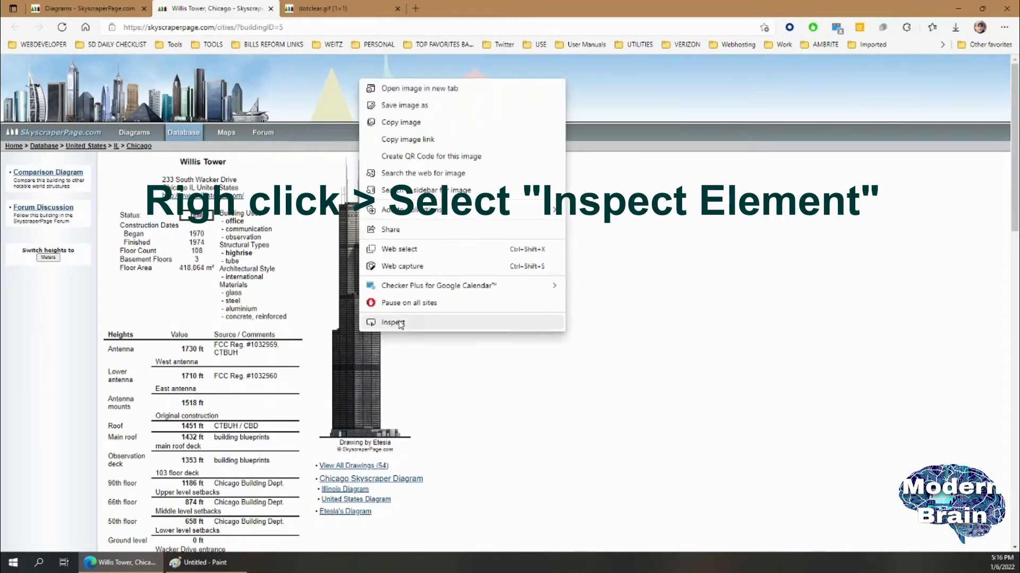
left_click(393, 323)
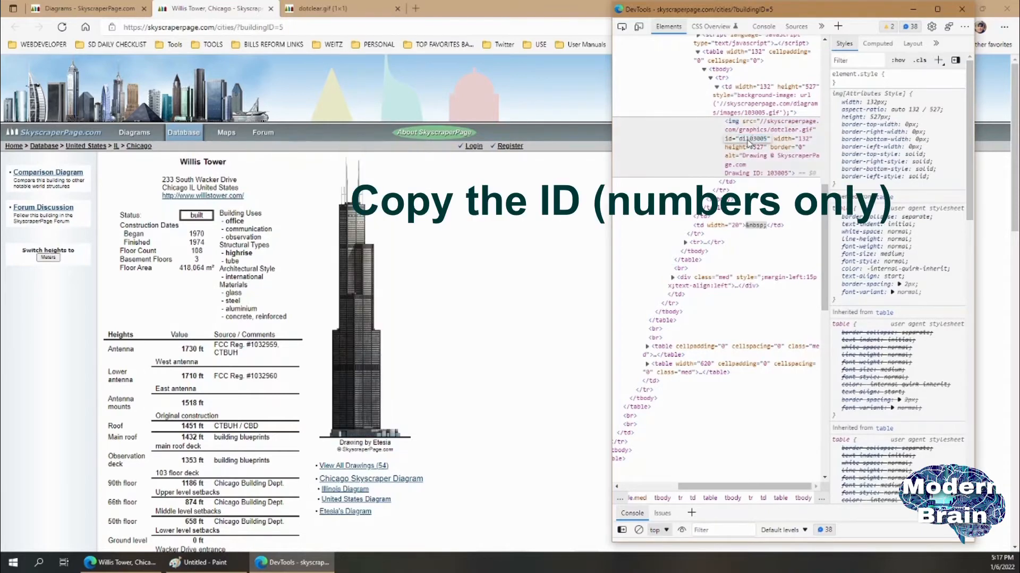
mouse_move(751, 144)
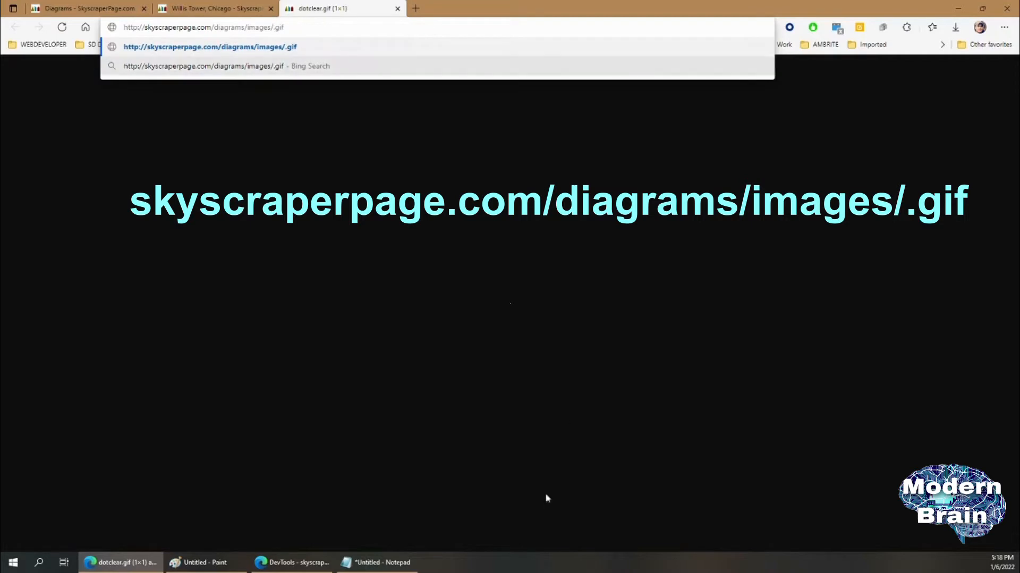
Step: Load the standalone 103005.gif image address and switch to Paint with Willis Tower pasted
left_click(383, 563)
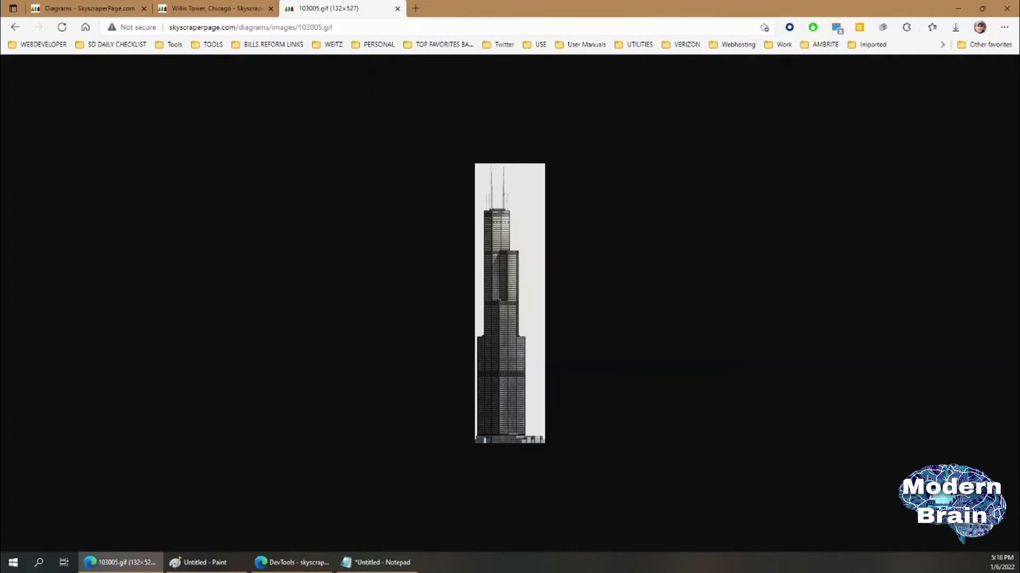
left_click(204, 563)
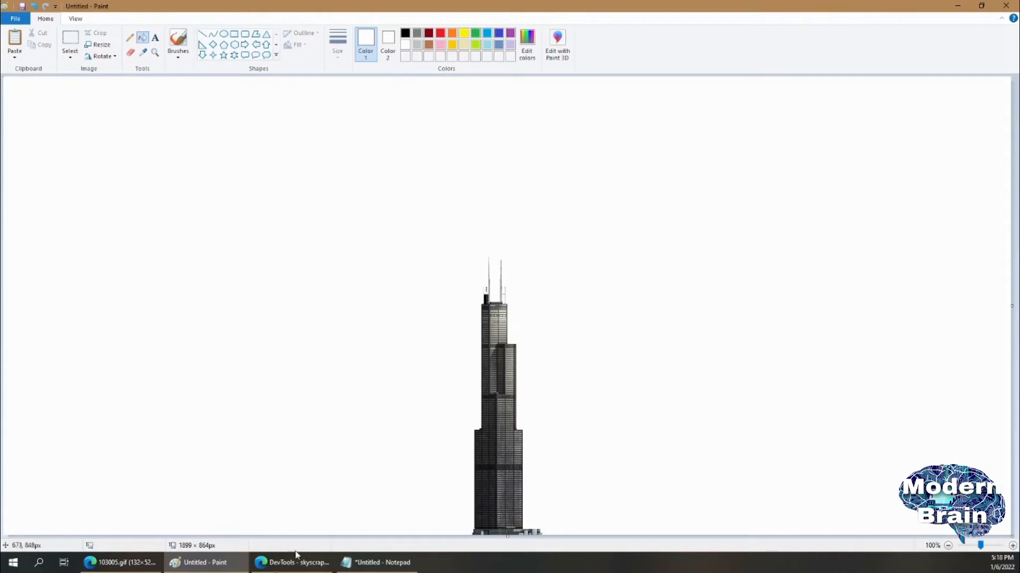
mouse_move(525, 512)
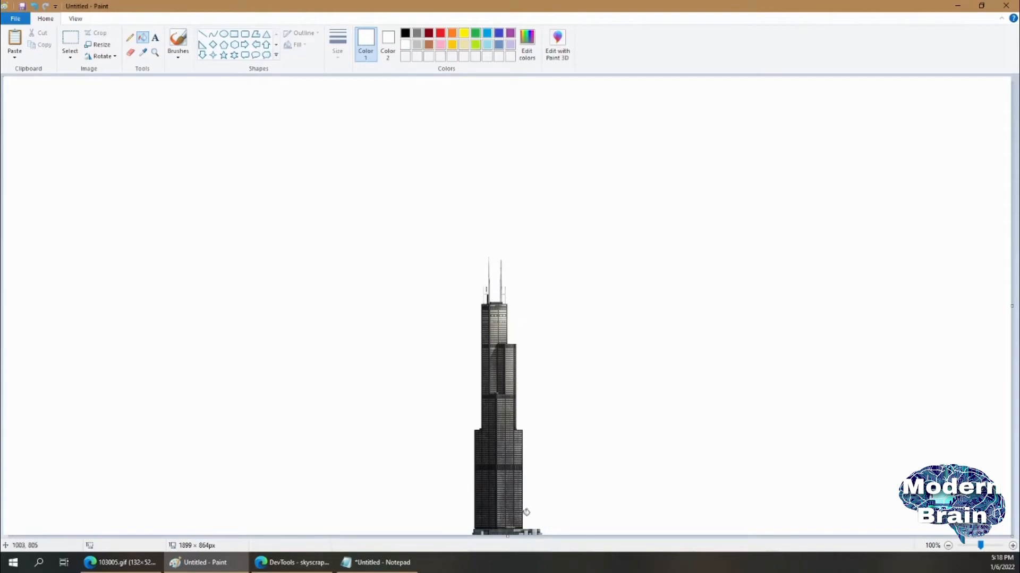
mouse_move(291, 563)
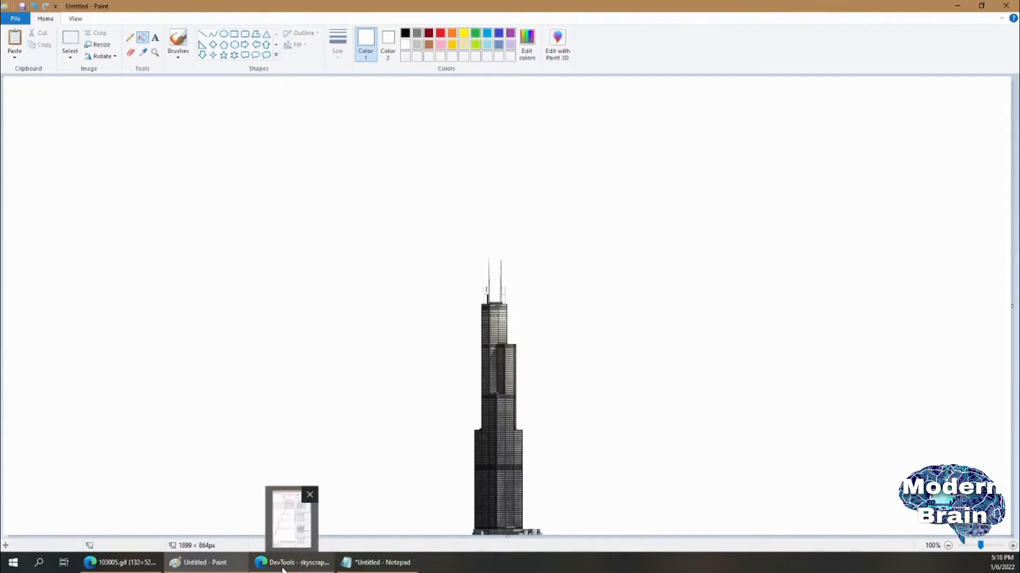
Step: Switch from Paint back to the SkyscraperPage Chicago diagram in Edge
left_click(292, 563)
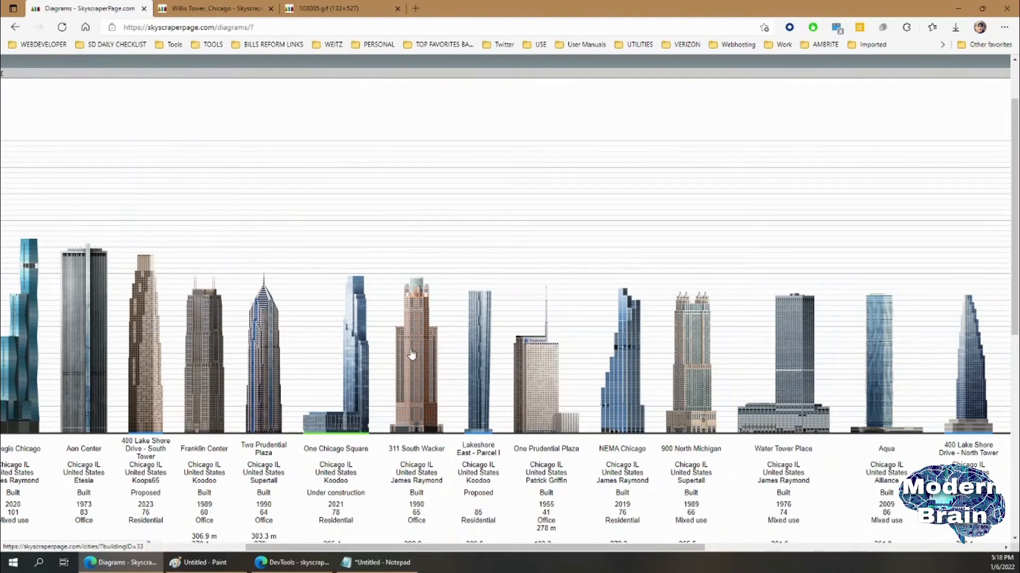
Step: Open 311 South Wacker's page in a new tab, inspect its drawing and copy image ID 55575
right_click(411, 355)
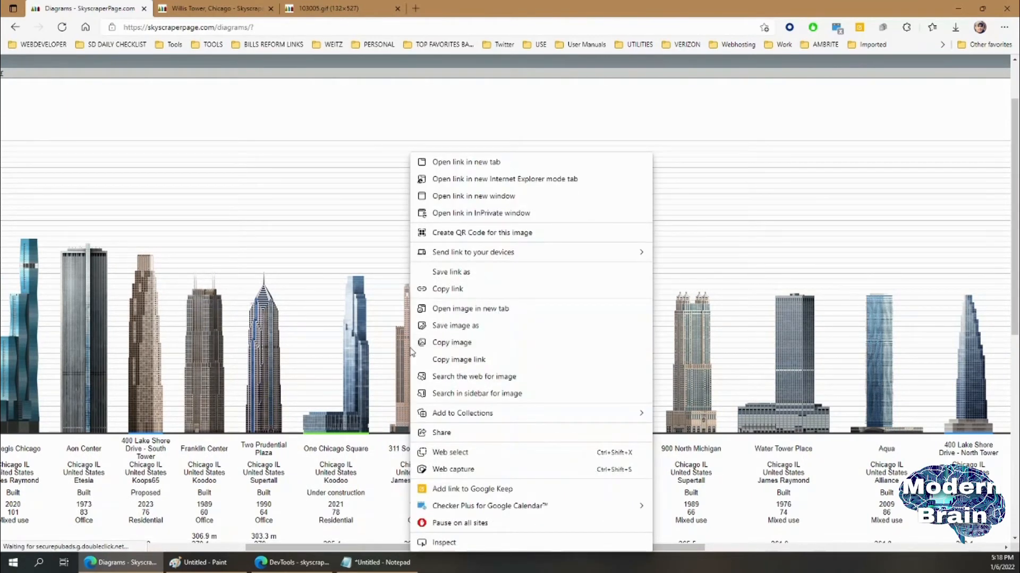
left_click(466, 161)
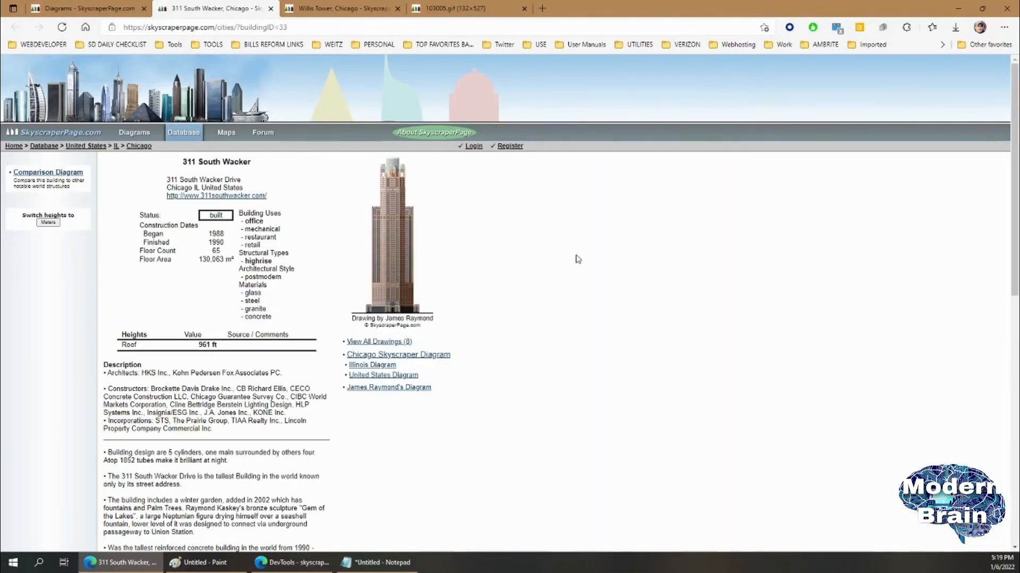
right_click(392, 247)
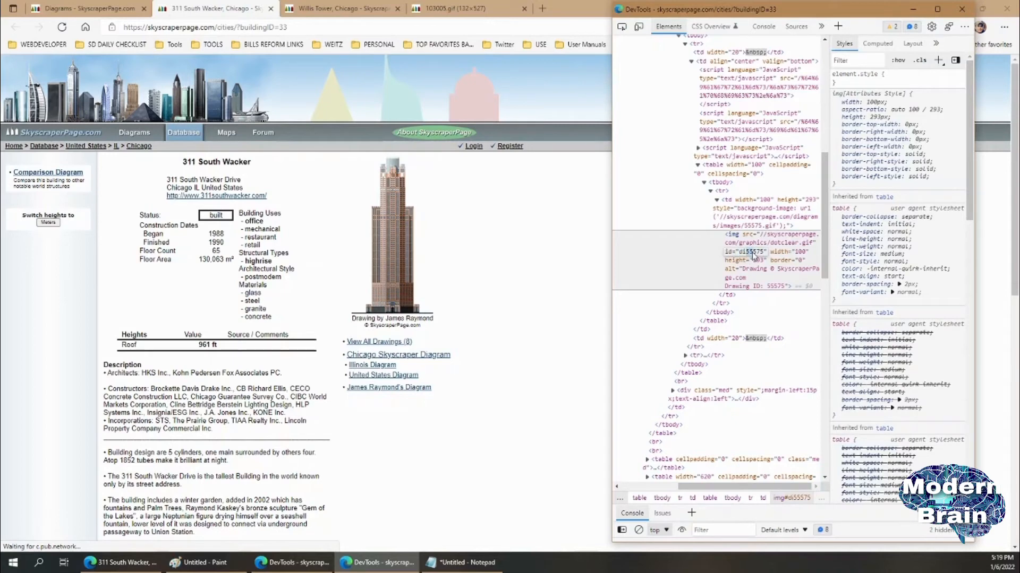
right_click(751, 257)
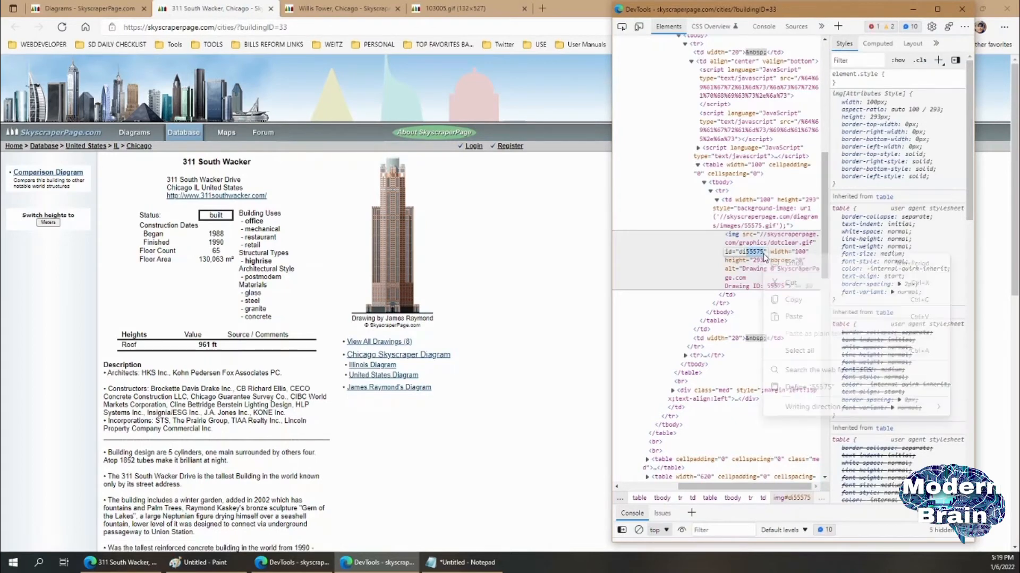
left_click(338, 9)
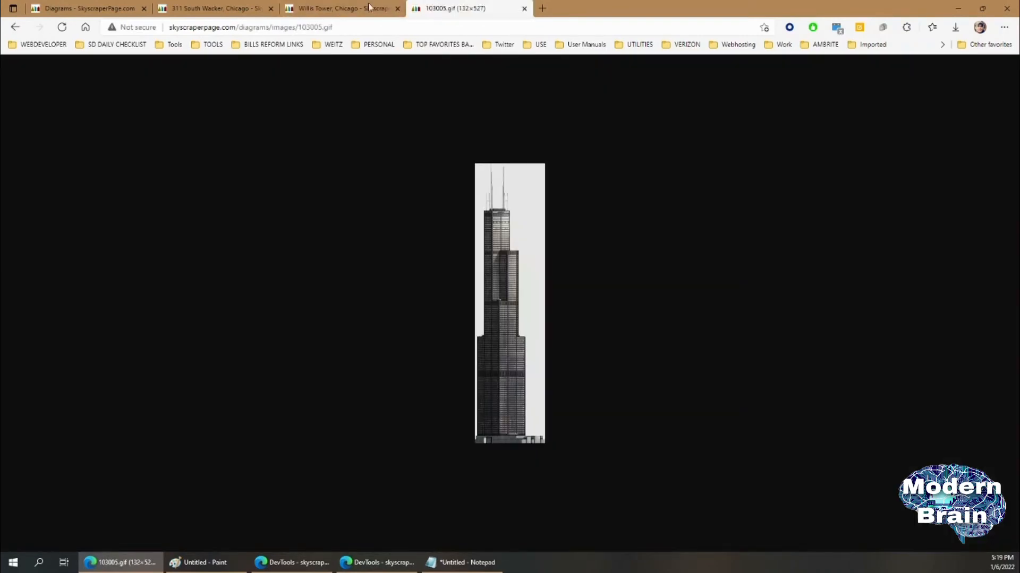
Step: Switch to the standalone image tab showing 55575.gif and copy the 311 South Wacker image
left_click(261, 26)
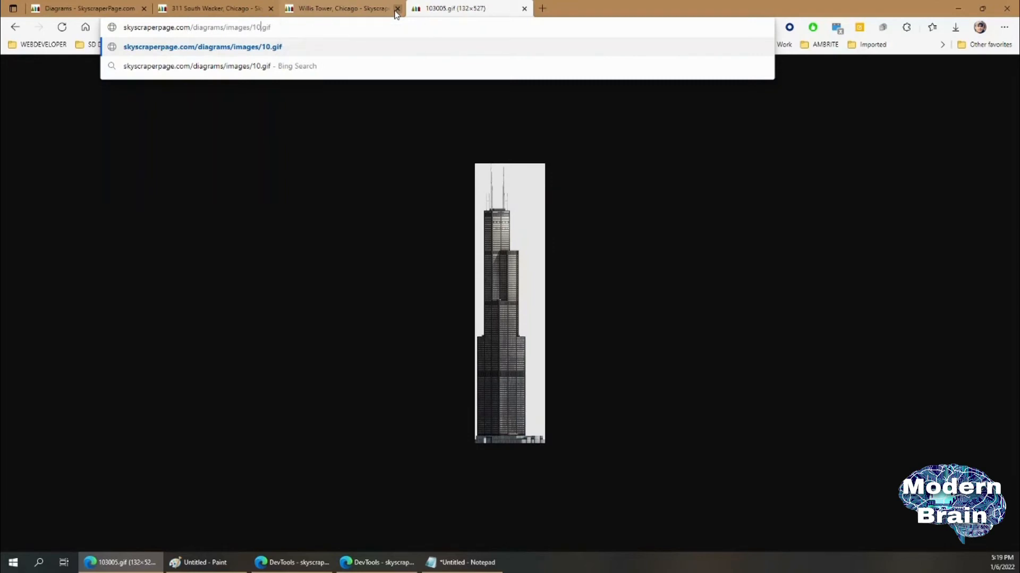
right_click(509, 293)
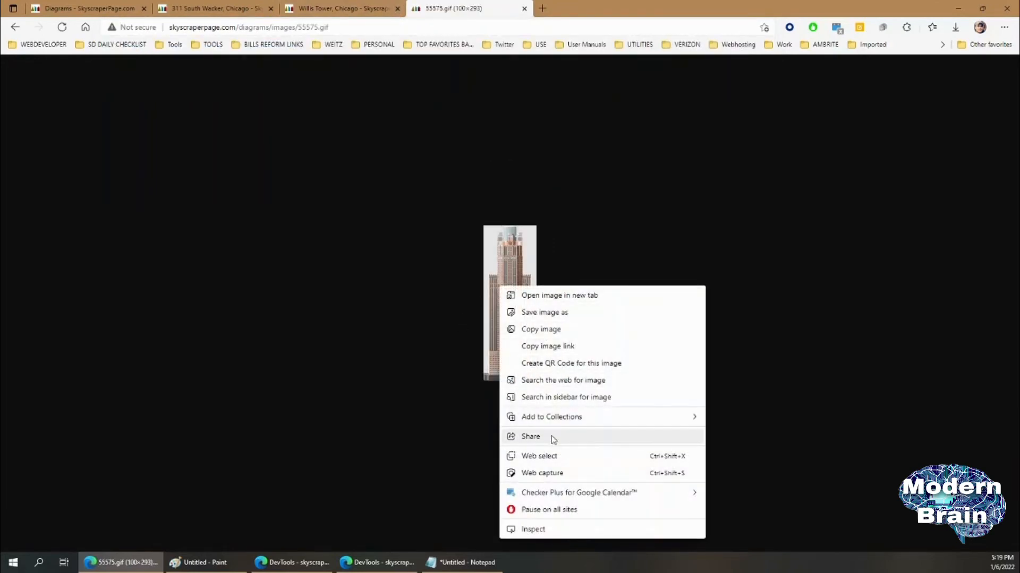
mouse_move(588, 334)
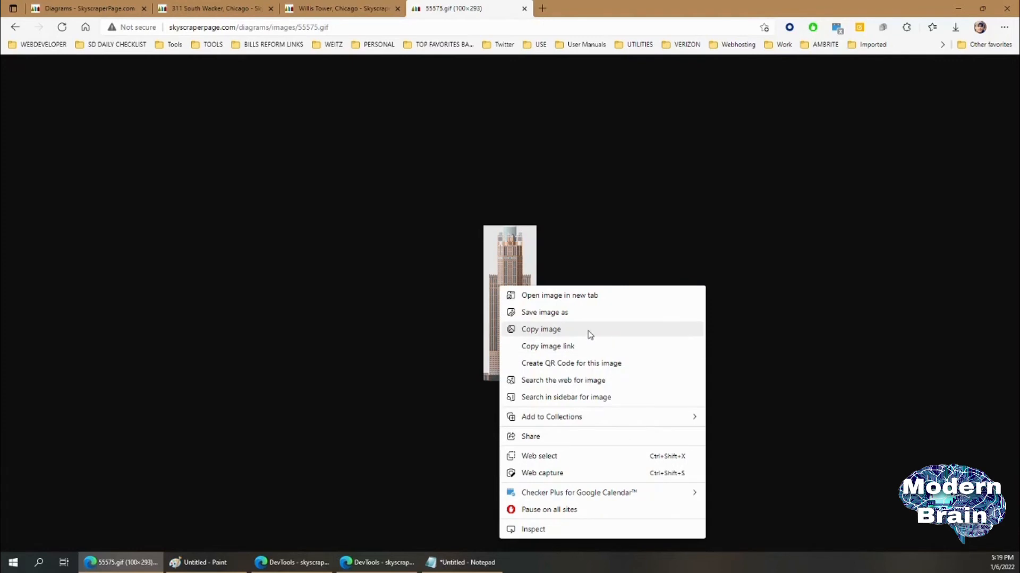
left_click(541, 329)
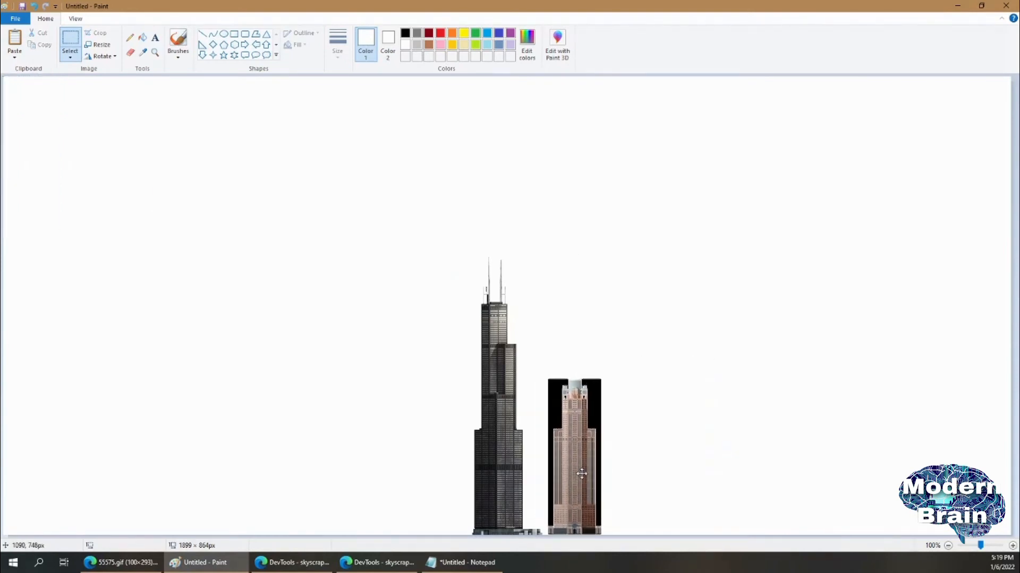
Step: Use the Select menu's Transparent selection to drop the pasted tower's background
left_click(388, 44)
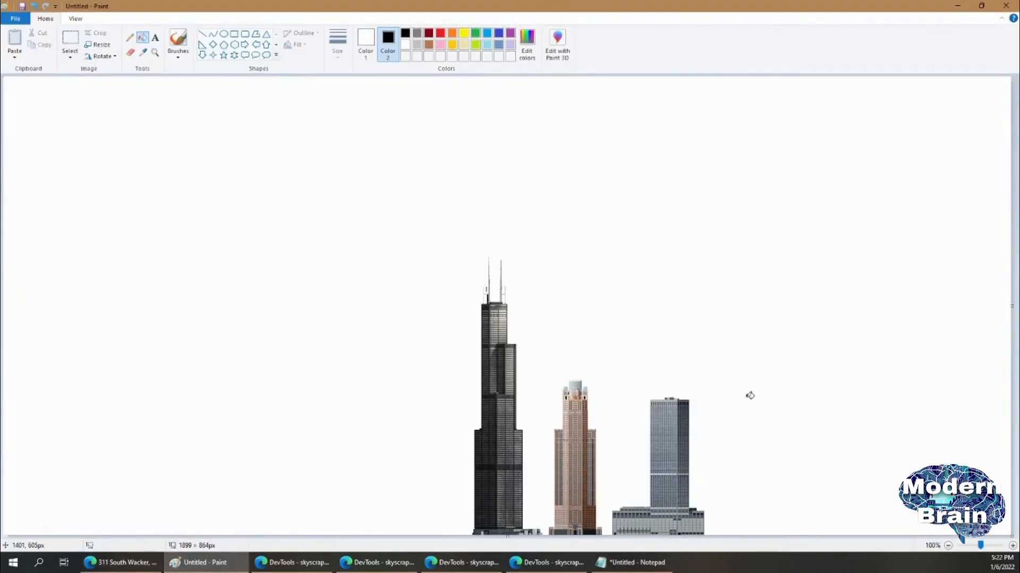
mouse_move(623, 433)
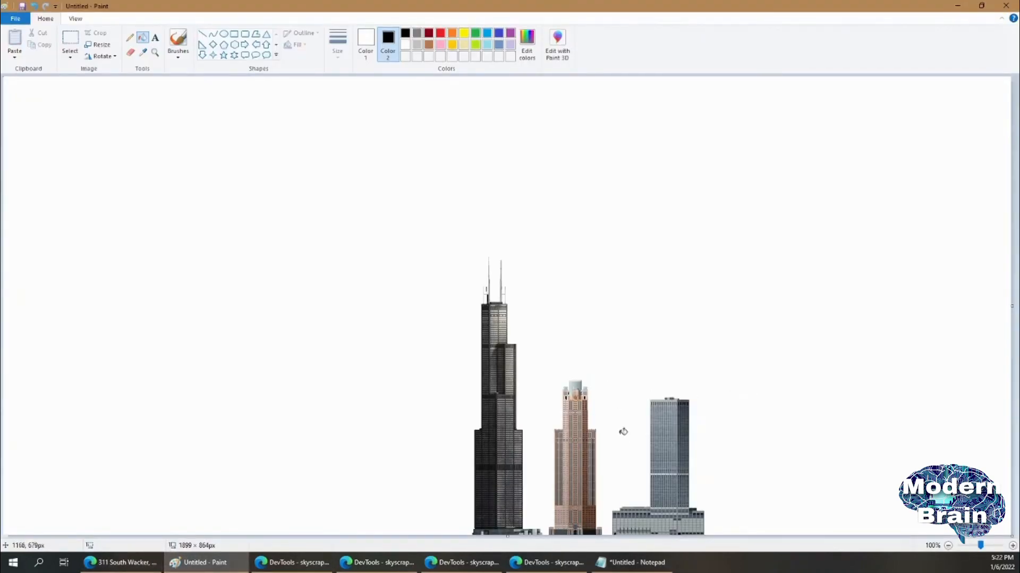